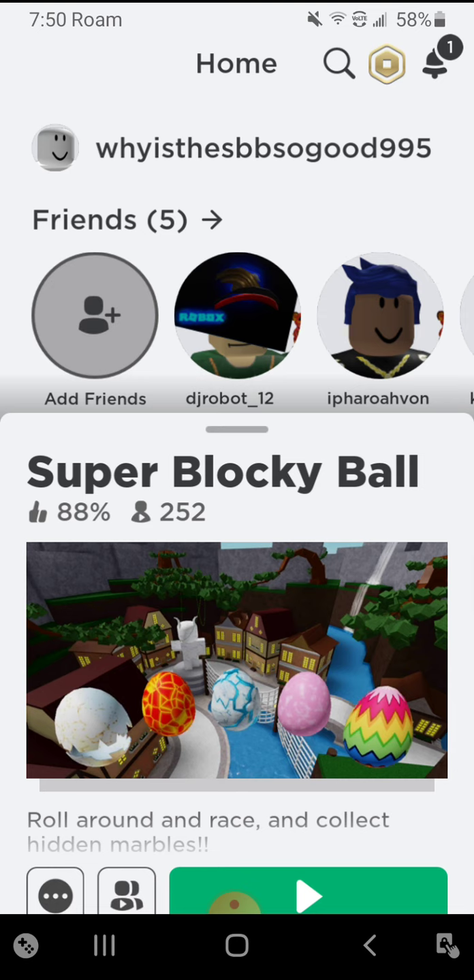
Step: Launch Super Blocky Ball from its game card with the green Play button
{"action": "left_click", "coordinate": [307, 896]}
{"action": "type", "text": "im also re"}
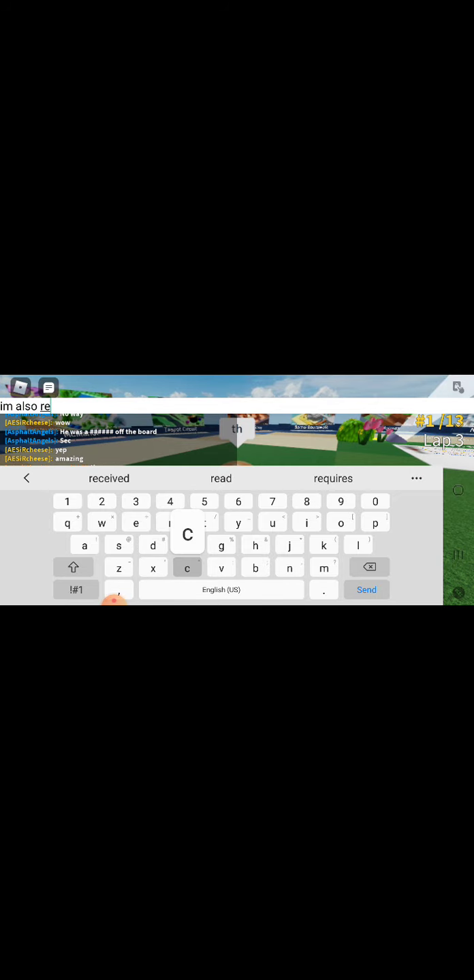
Step: Select the chat bar to start writing a reply to the game chat
{"action": "left_click", "coordinate": [366, 589]}
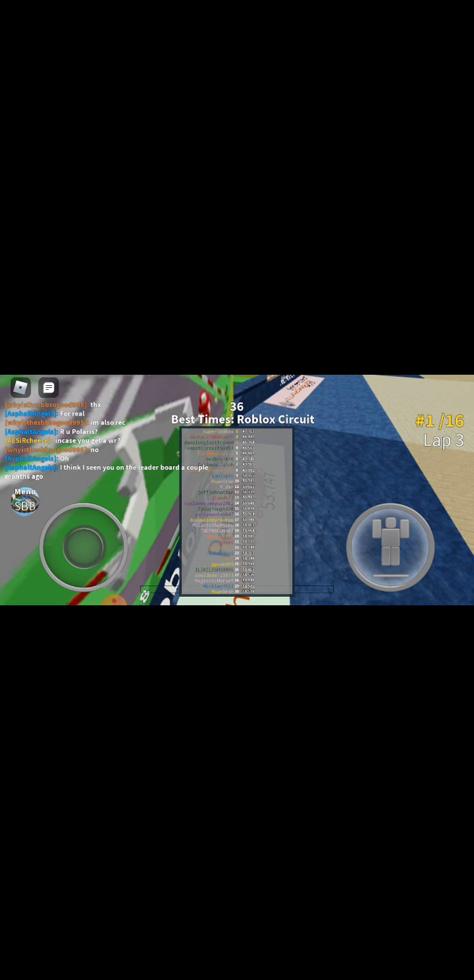
Step: Bring up the chat entry and keyboard during lap 3 of Roblox Circuit
{"action": "left_click", "coordinate": [48, 386]}
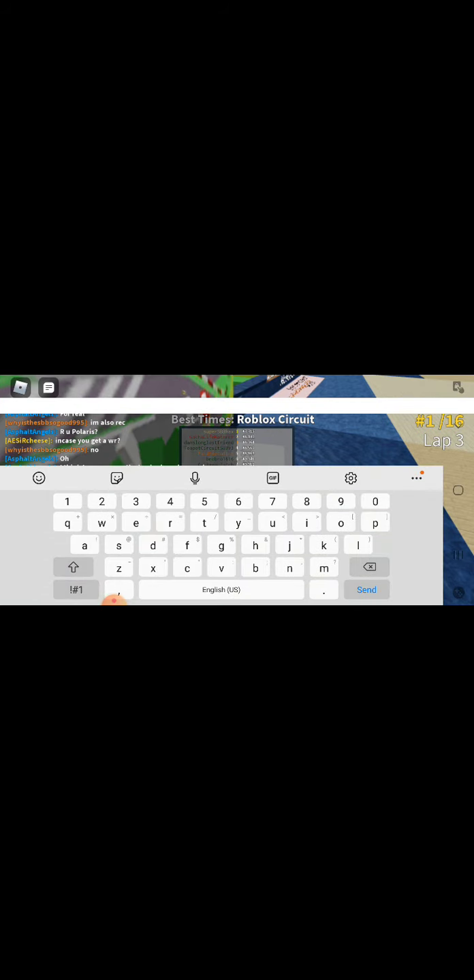